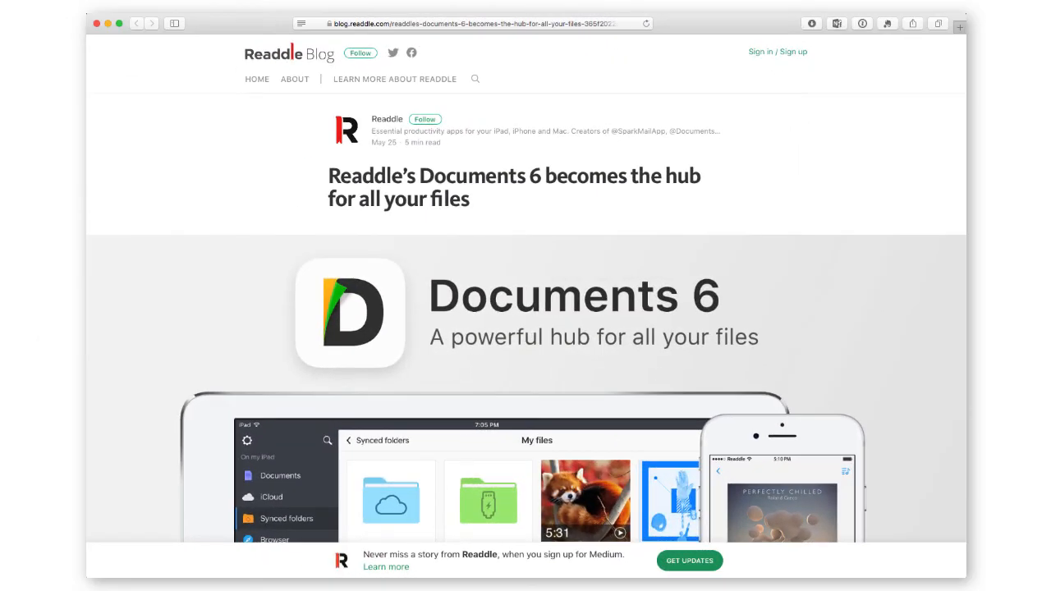
Step: Scroll through the Documents 6 announcement and back up to the intro paragraph below the hero image
scroll("down", 3)
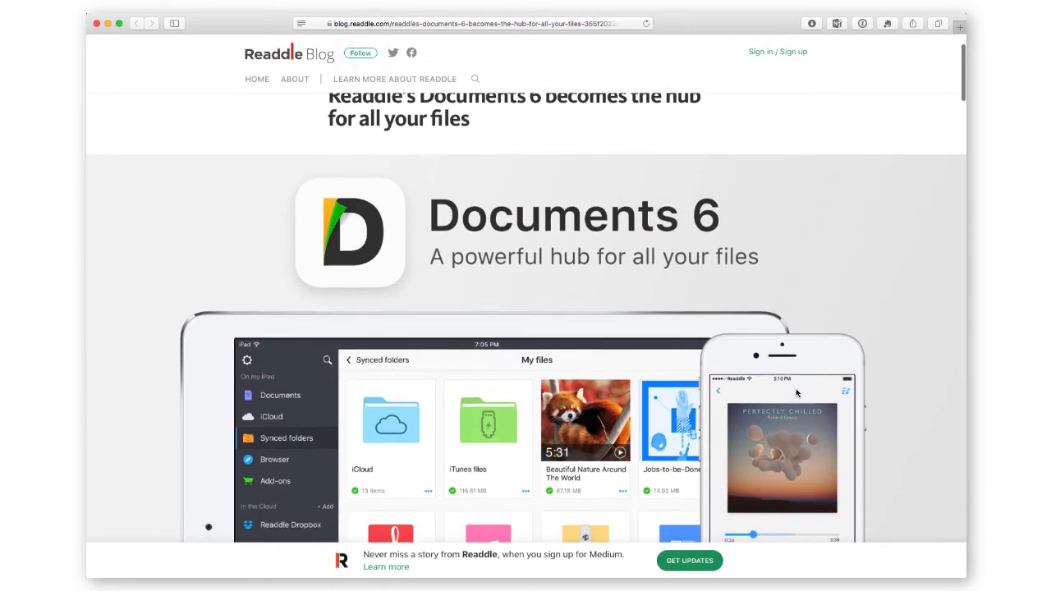
scroll("down", 3)
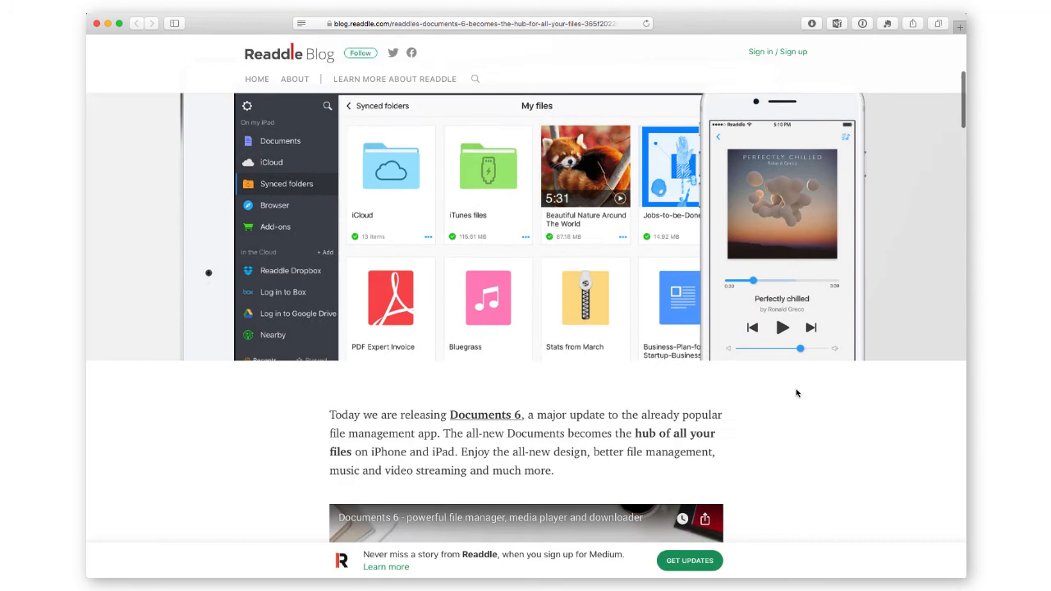
scroll("down", 3)
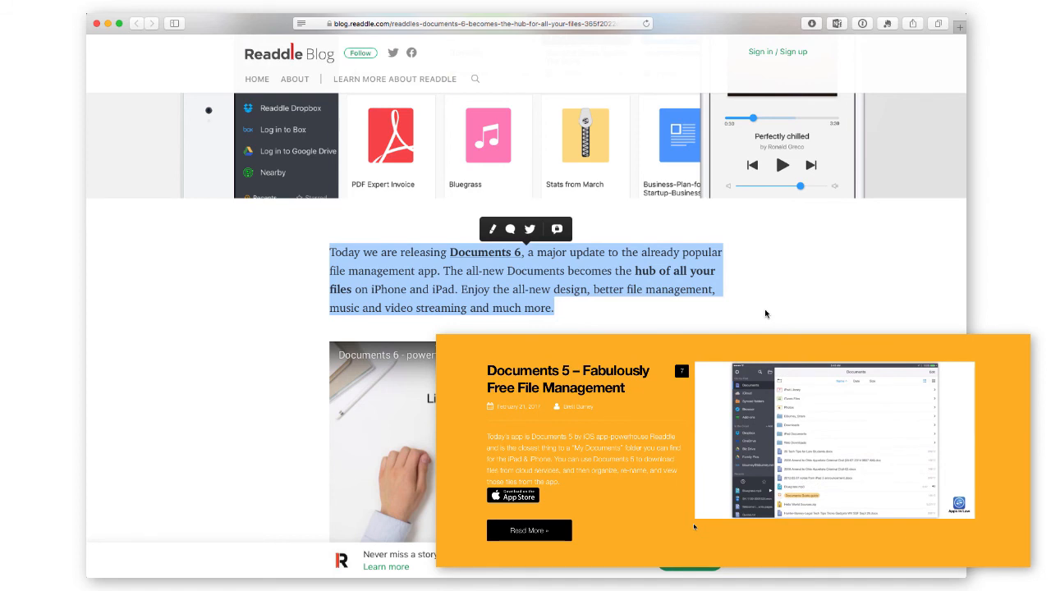
scroll("down", 3)
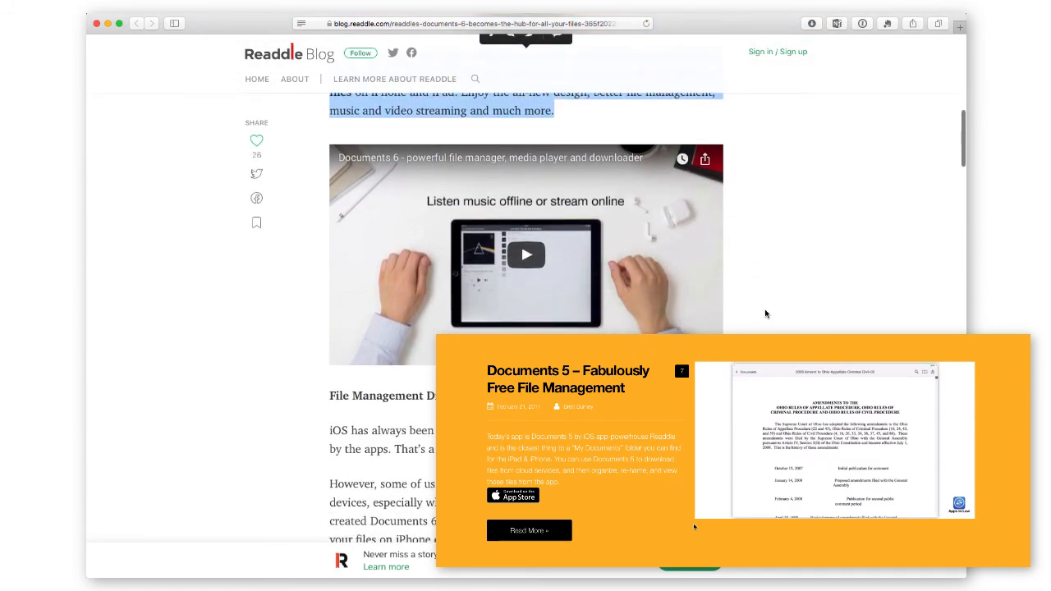
scroll("up", 3)
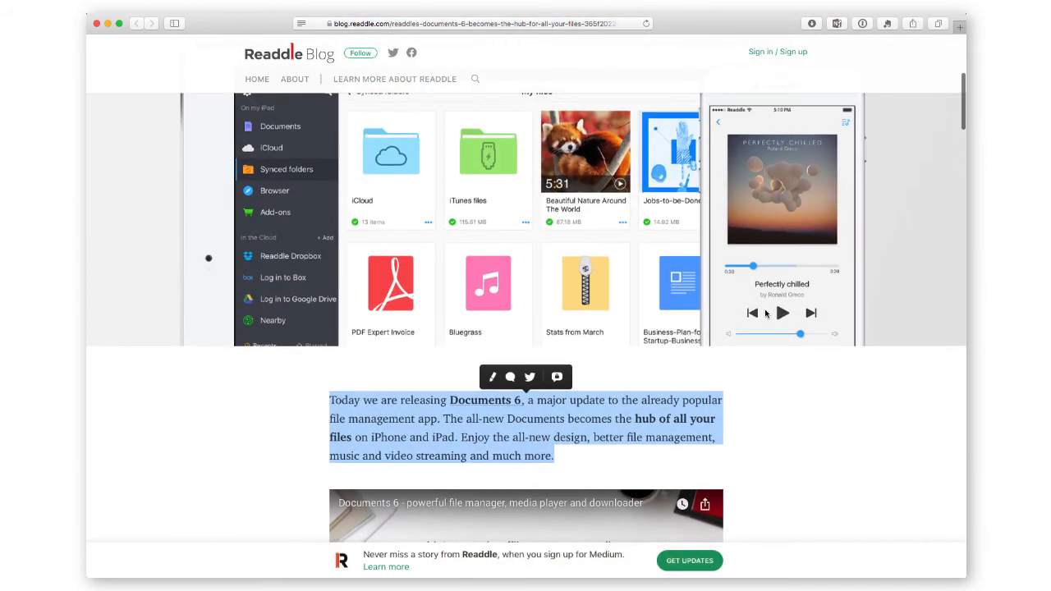
scroll("up", 3)
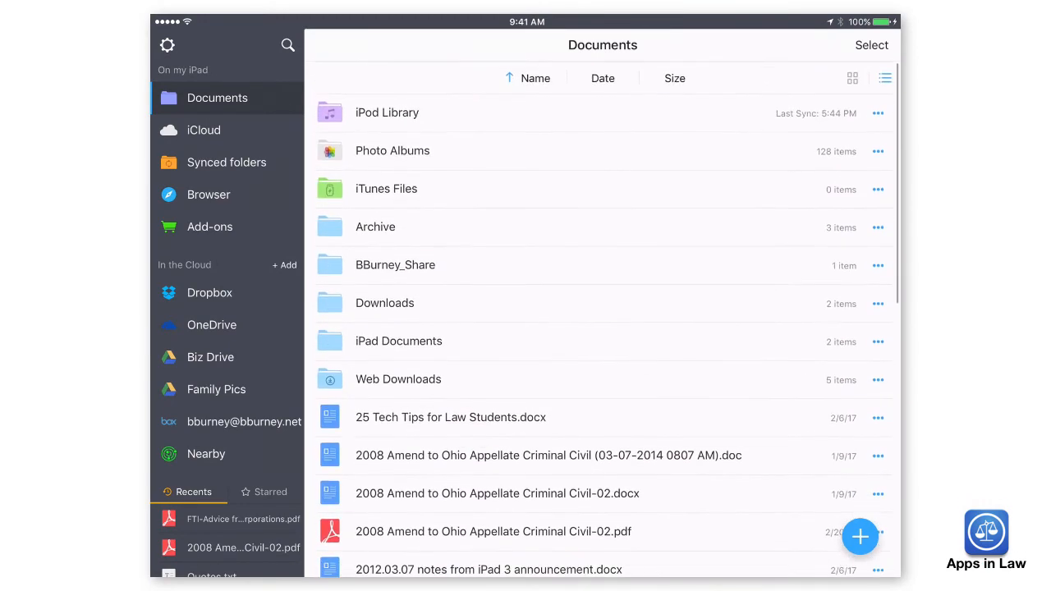
Step: Switch the Documents folder to grid view and browse the file thumbnails
left_click(853, 78)
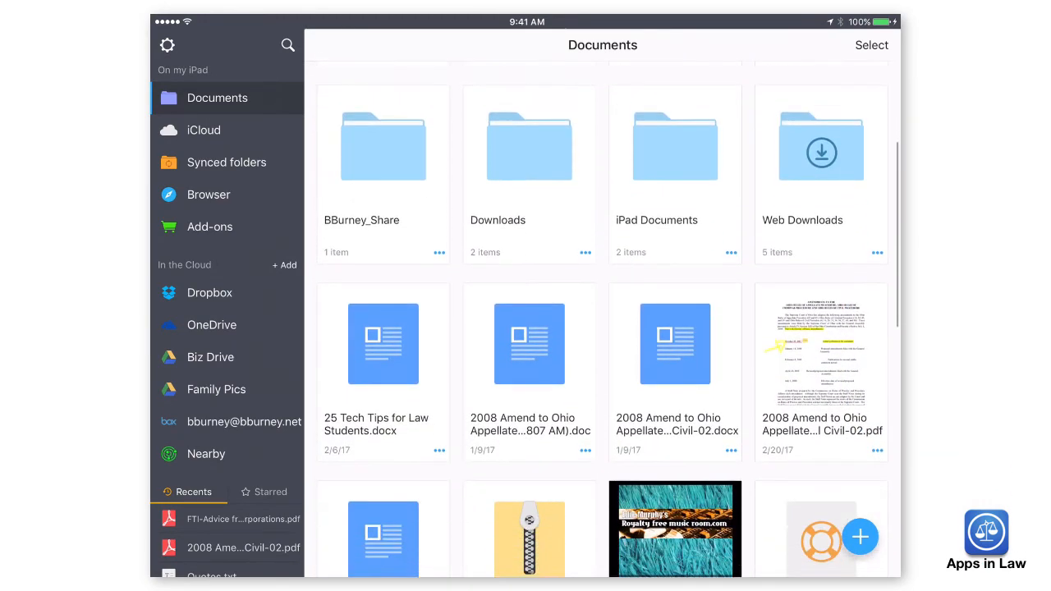
scroll("down", 3)
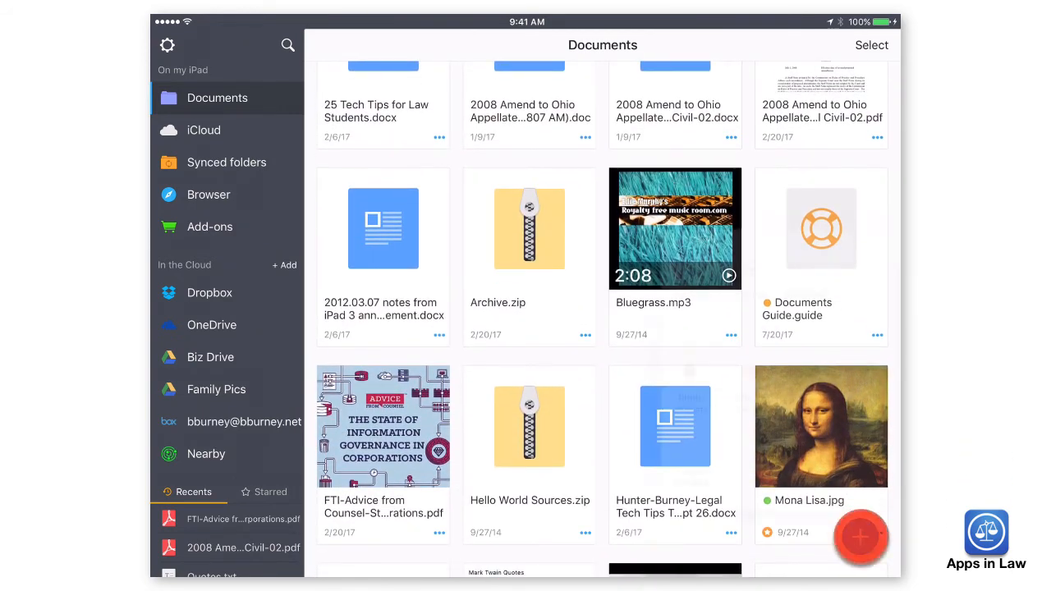
left_click(861, 538)
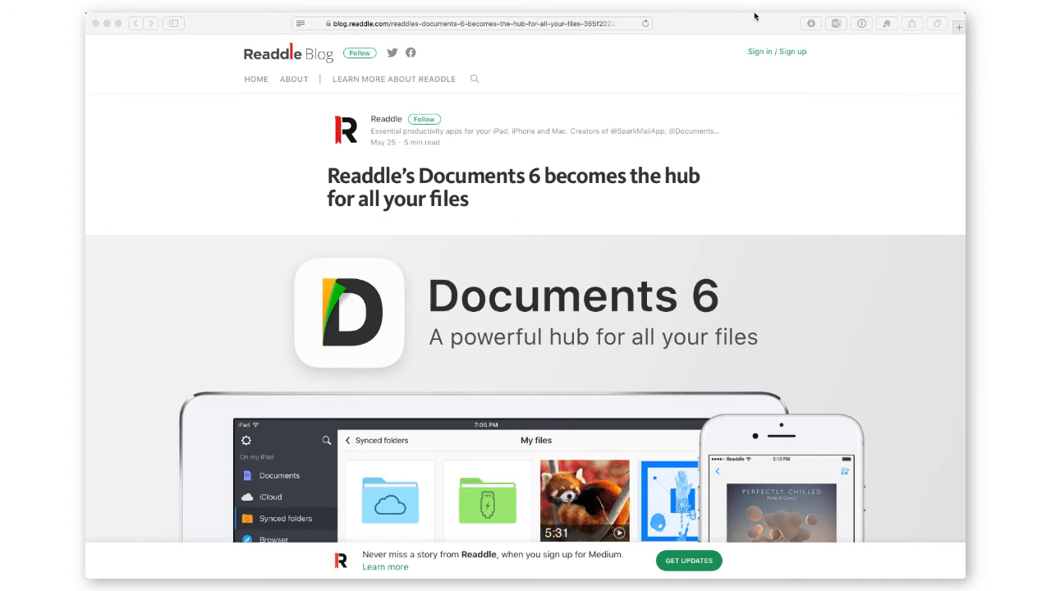
Step: Scroll to the File Management Dilemma section and select the 'Swiss knife' sentence
scroll("down", 3)
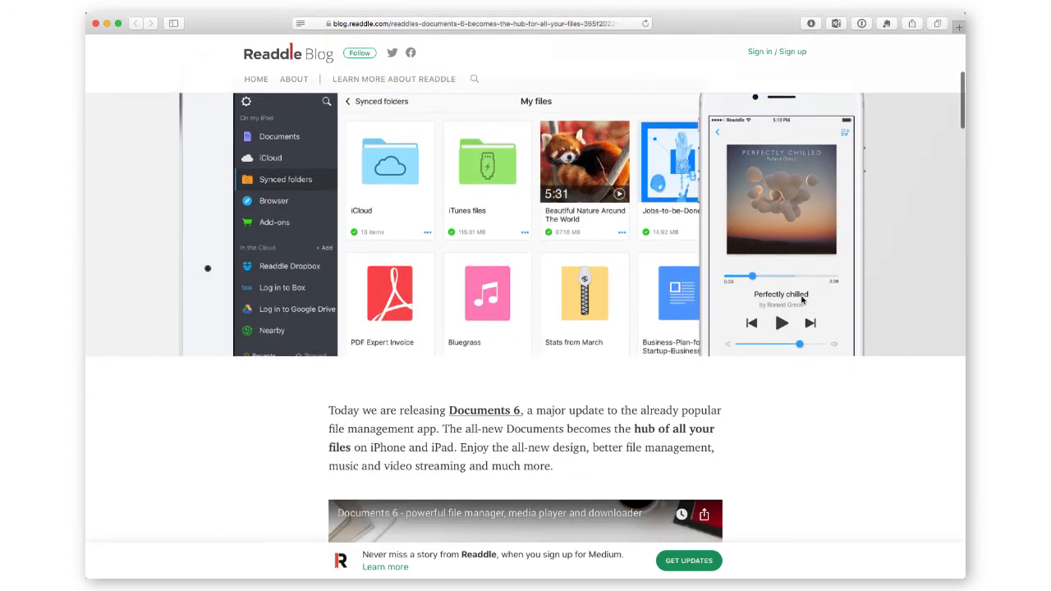
scroll("down", 3)
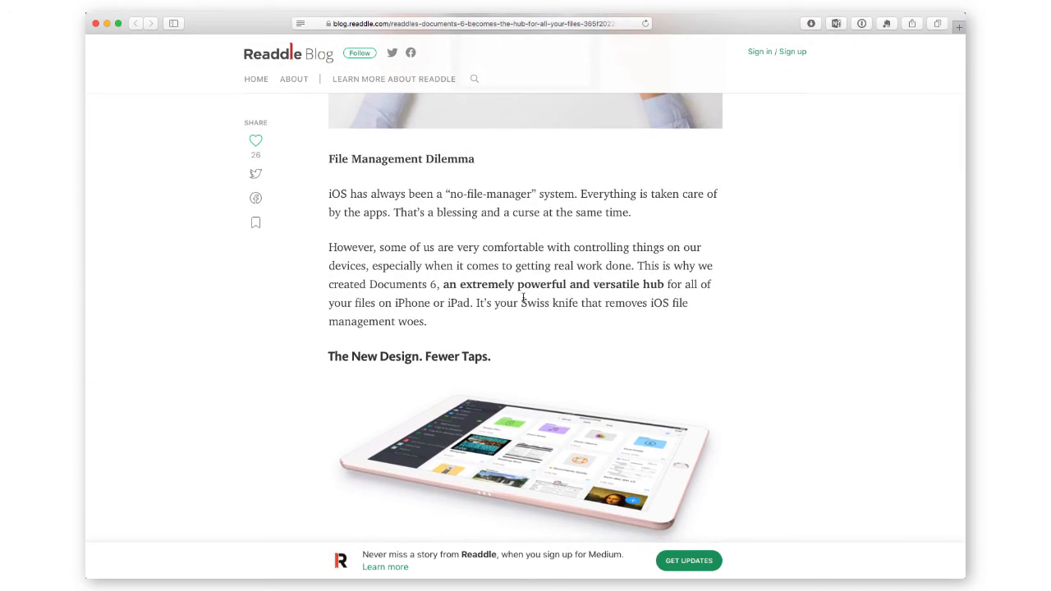
left_click_drag(521, 303, 426, 321)
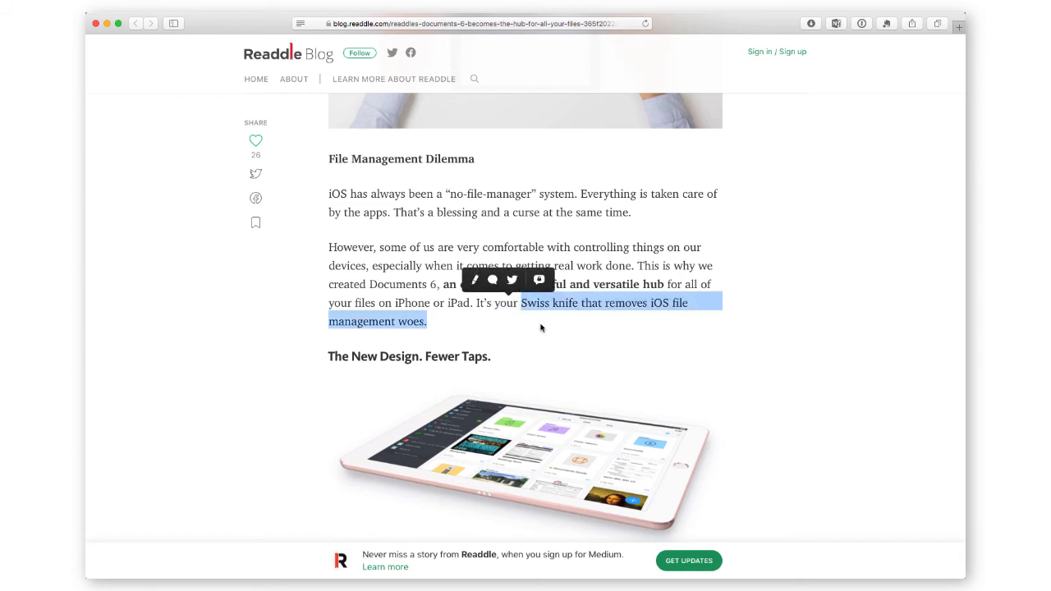
mouse_move(753, 317)
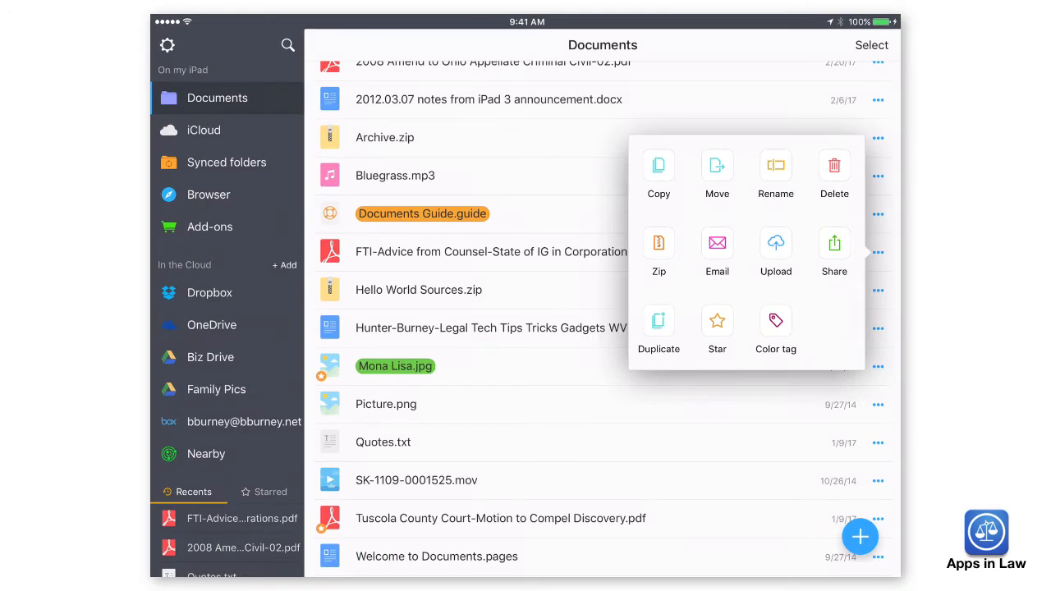
Step: Open the State of Information Governance in Corporations PDF and copy it to PDF Expert
left_click(835, 252)
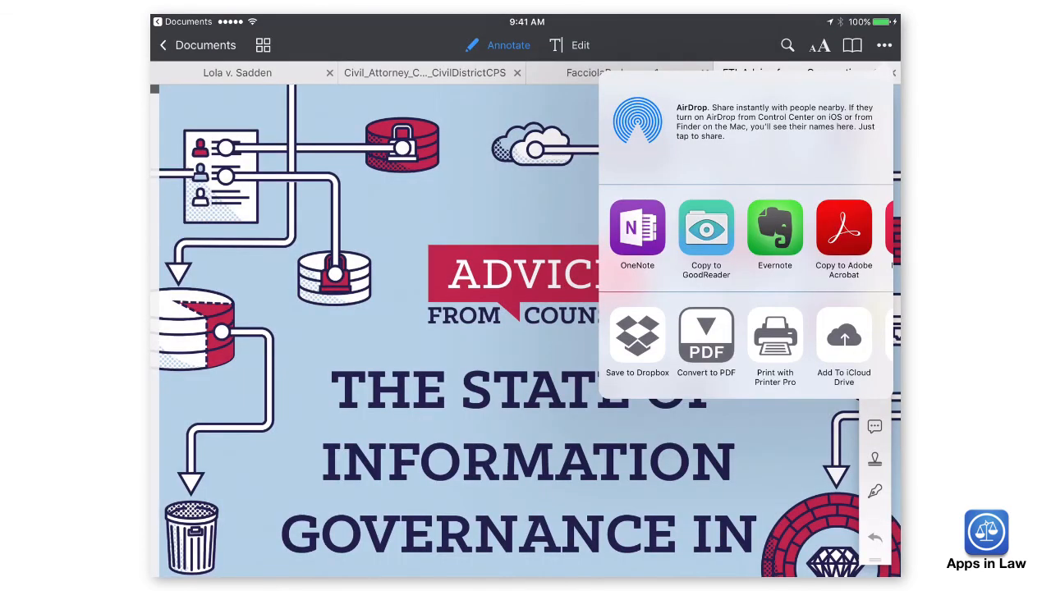
left_click(706, 238)
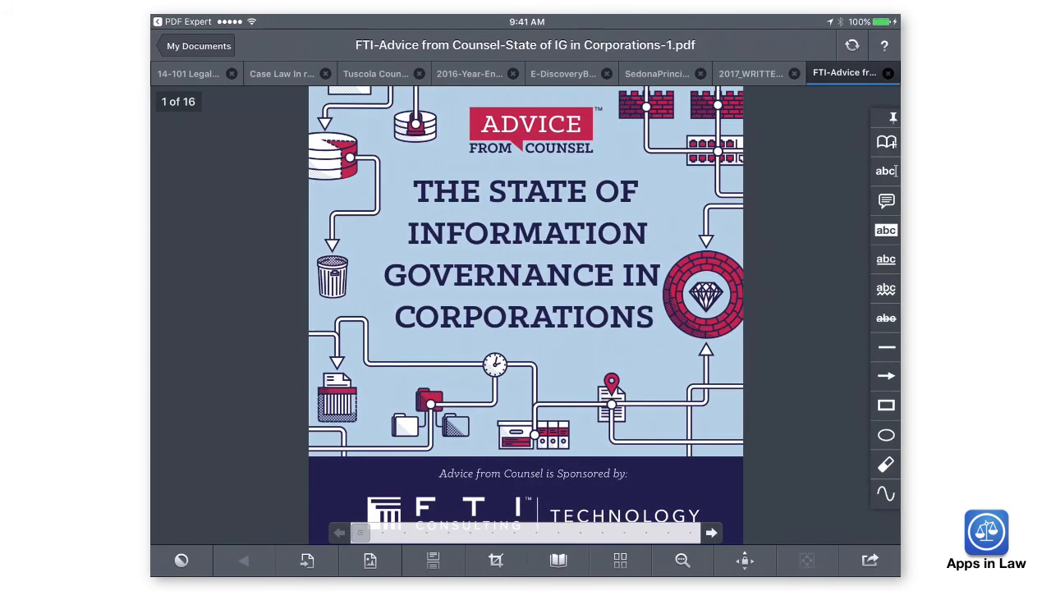
left_click(198, 45)
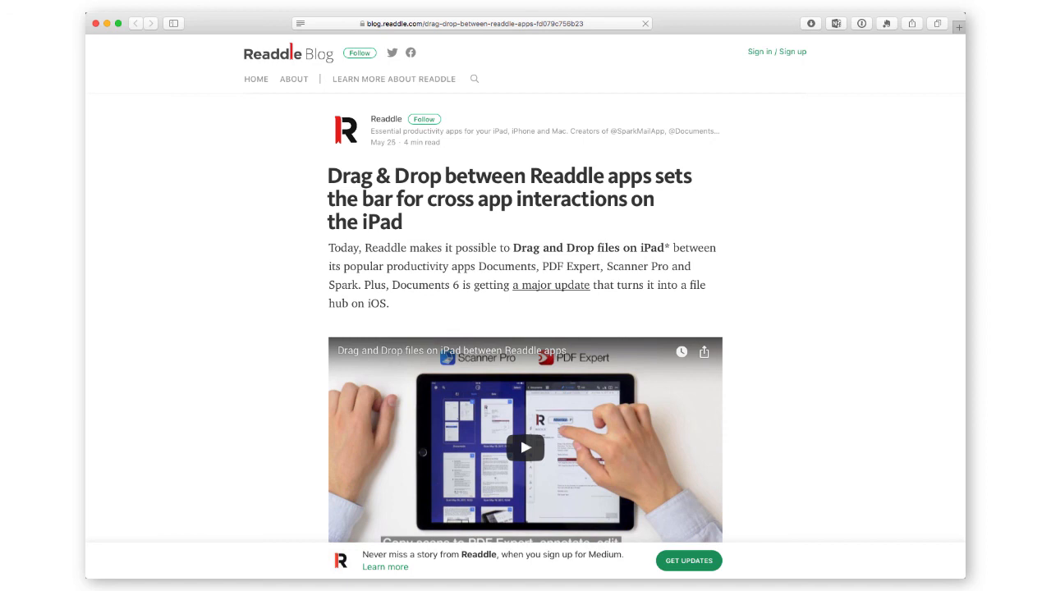
Step: Play the demo video in the Drag & Drop between Readdle apps post
left_click(525, 447)
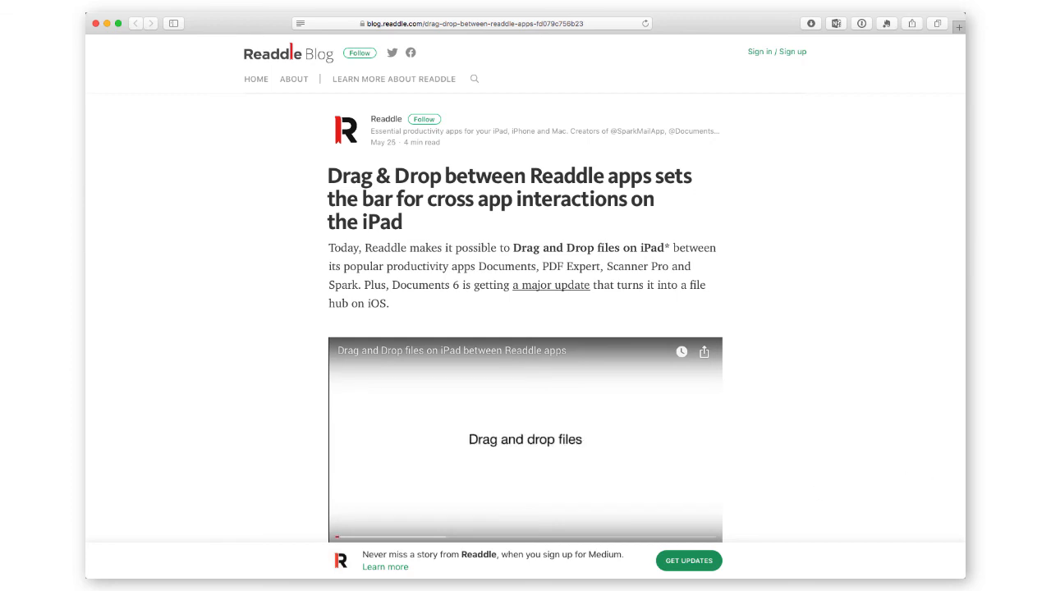
left_click(525, 439)
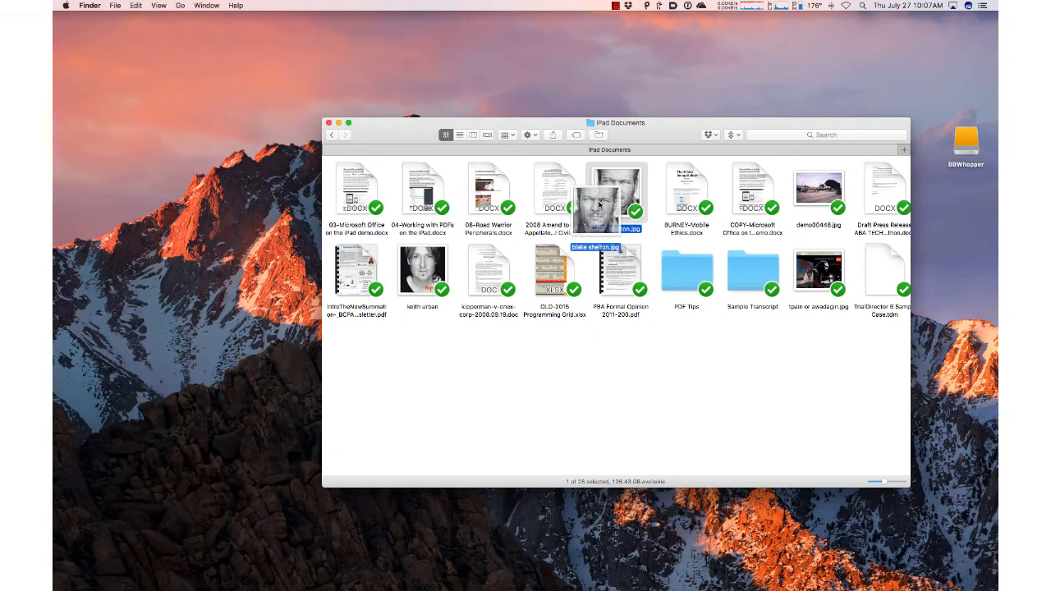
Step: Move blake shelton.jpg to a new spot in the iPad Documents folder
left_click_drag(600, 205, 179, 170)
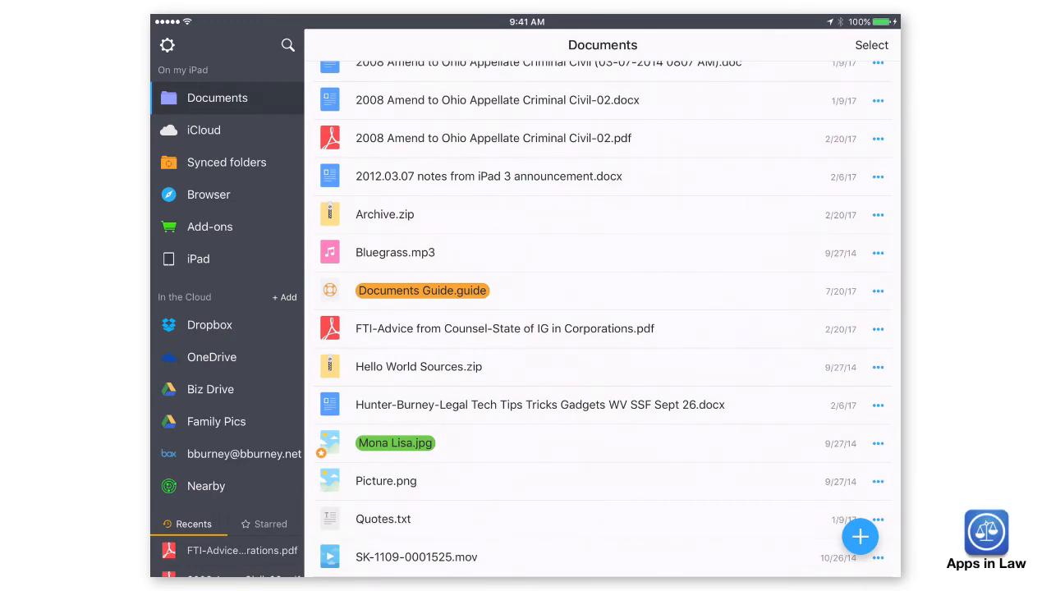
scroll("down", 3)
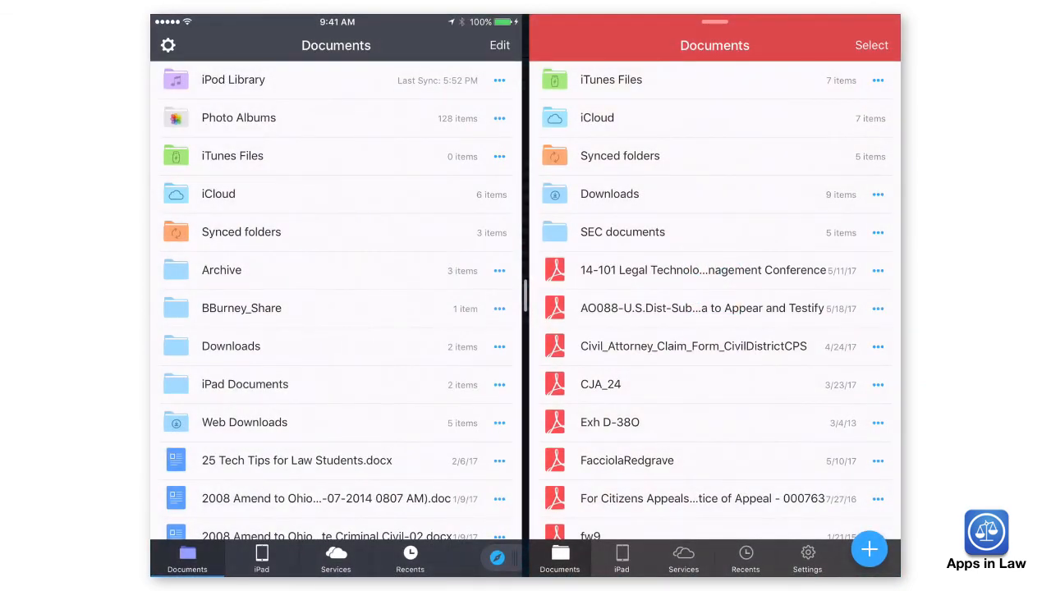
Step: Drag the FTI-Advice PDF from the Documents 6 list into the PDF Expert pane
scroll("down", 3)
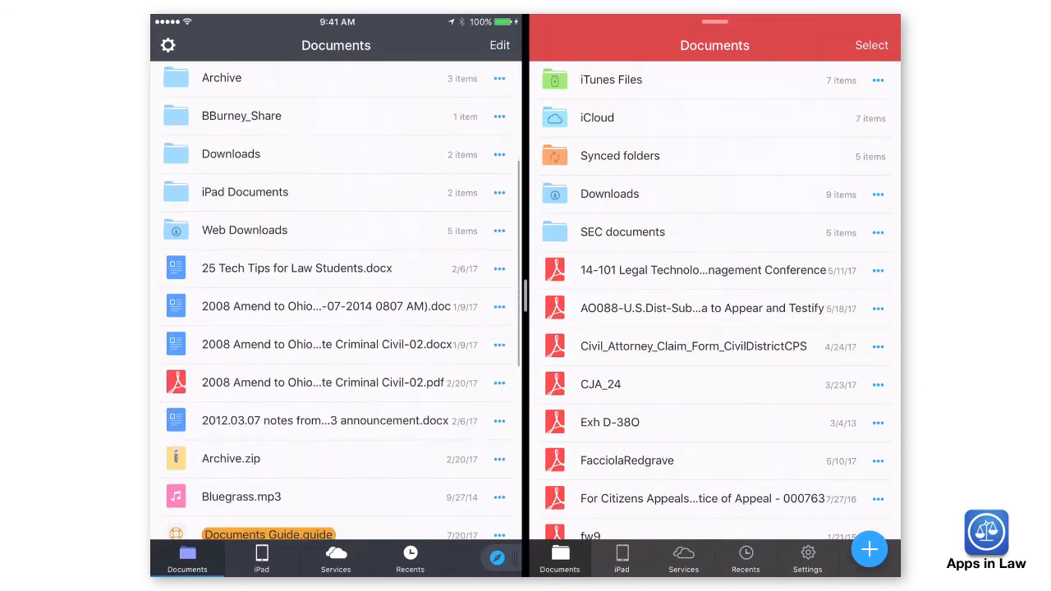
scroll("down", 3)
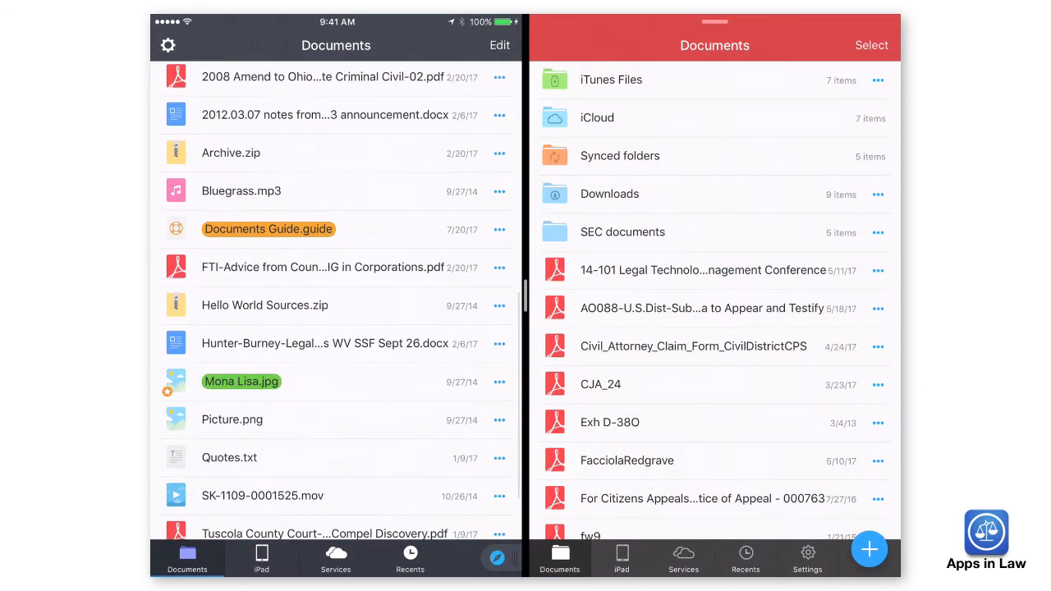
left_click_drag(325, 266, 393, 302)
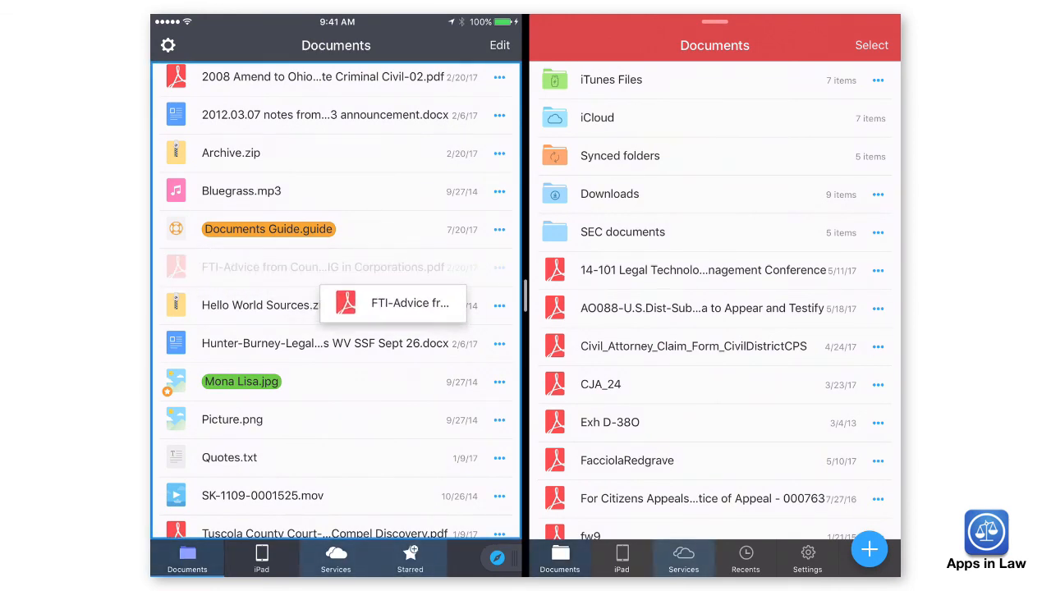
left_click_drag(392, 302, 688, 367)
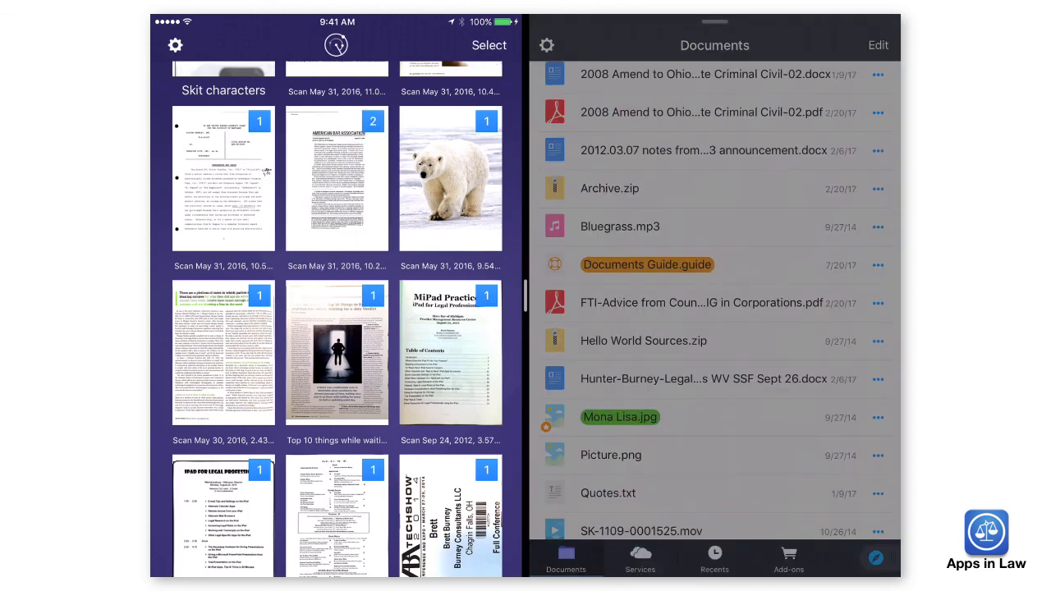
Step: Drag the May 31, 2016 scan into PDF Expert, then onto the Great document! email
scroll("down", 3)
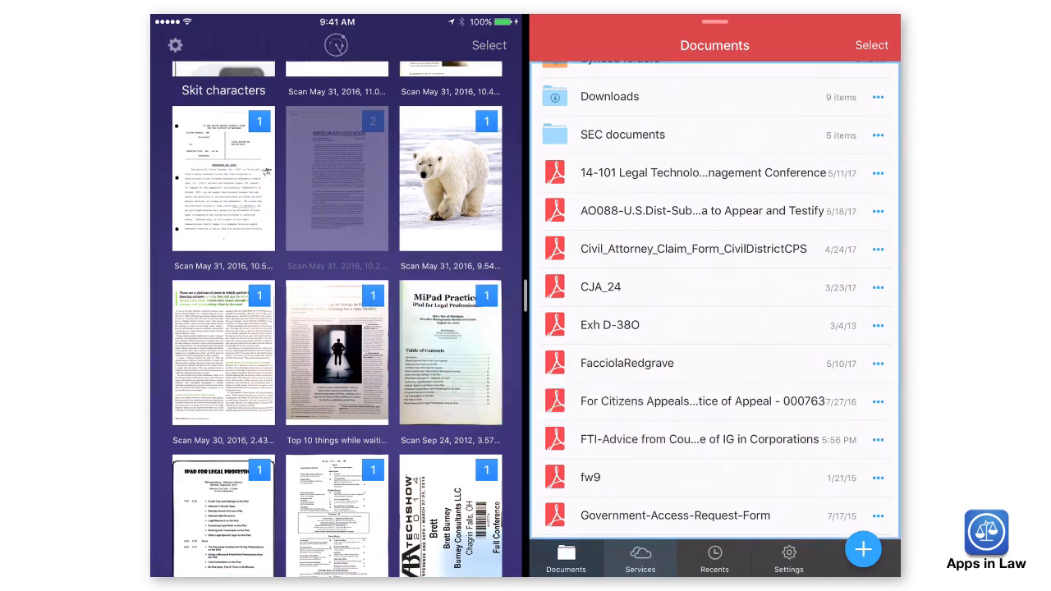
scroll("down", 3)
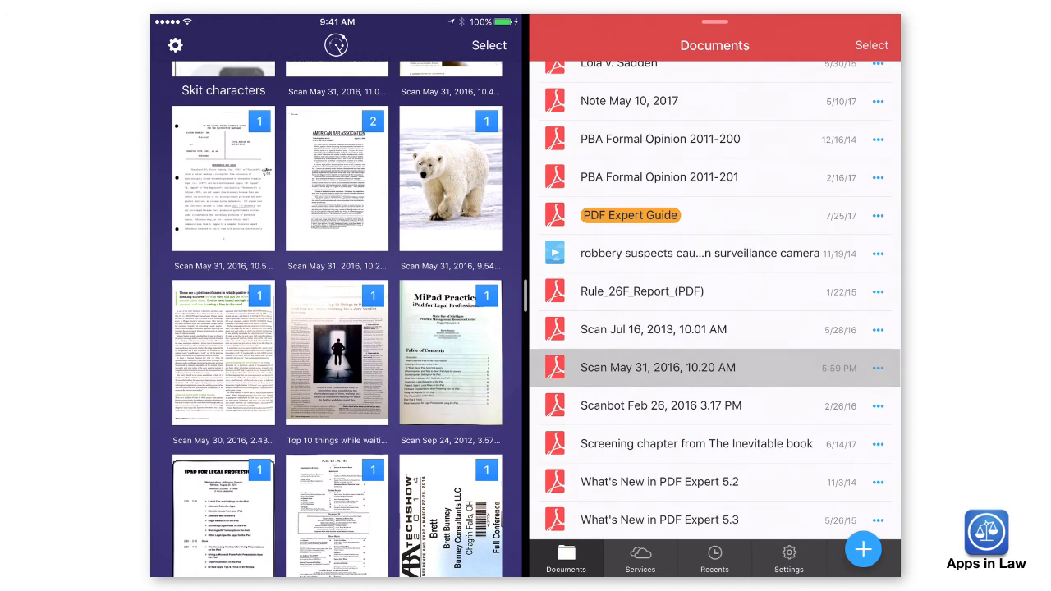
left_click(658, 367)
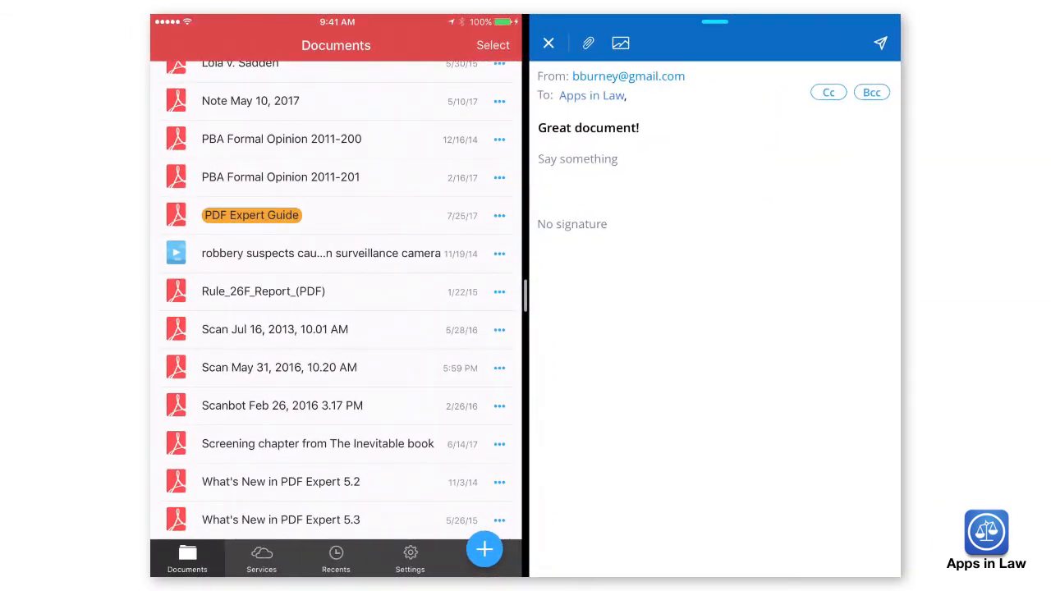
left_click_drag(279, 367, 715, 402)
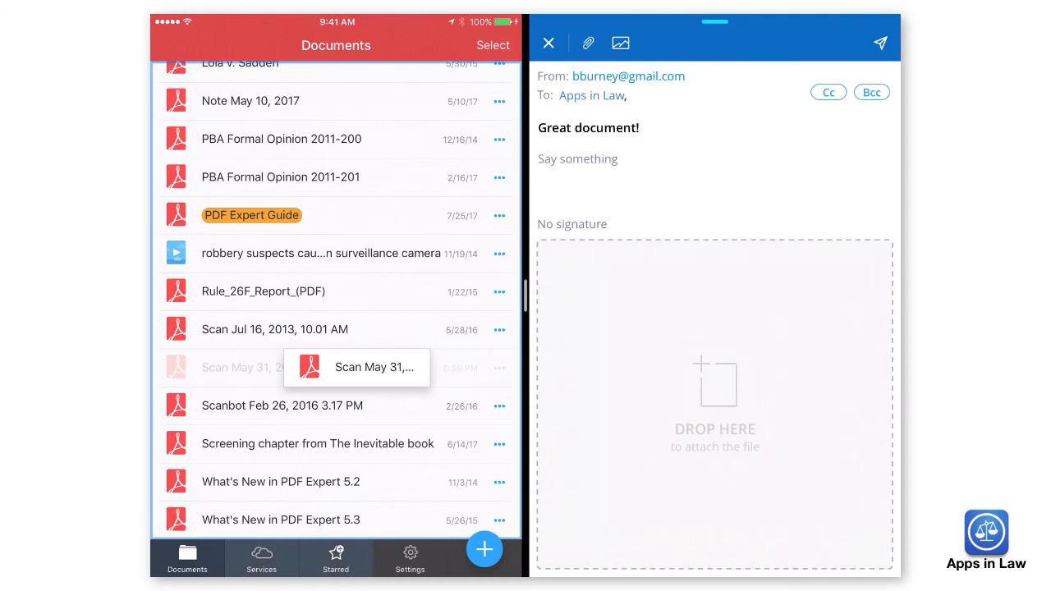
left_click_drag(357, 367, 766, 327)
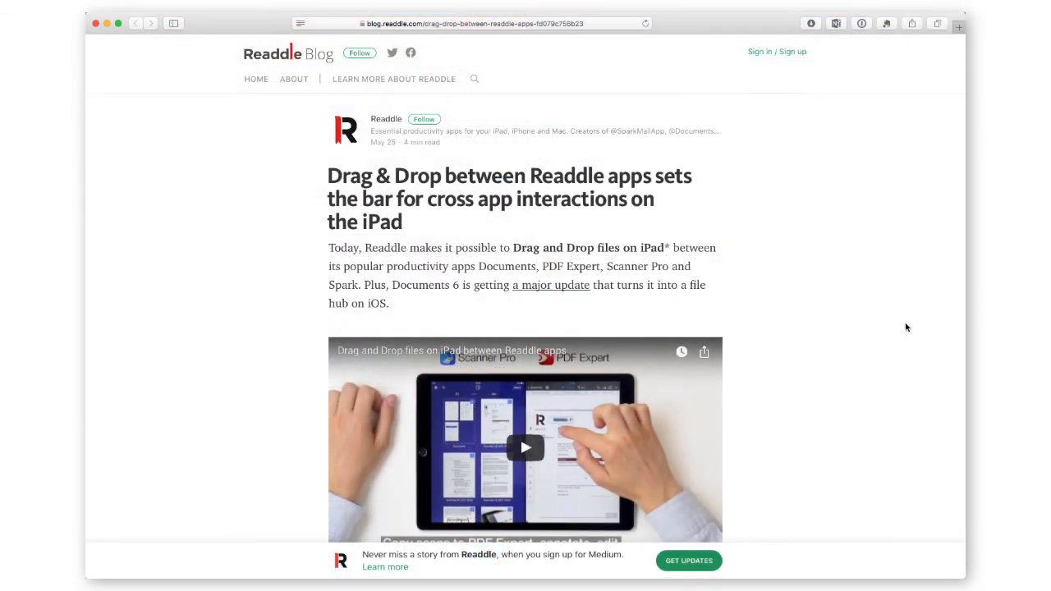
Step: Read through the post and select the paragraph hoping Apple adds inter-app drag and drop
scroll("down", 3)
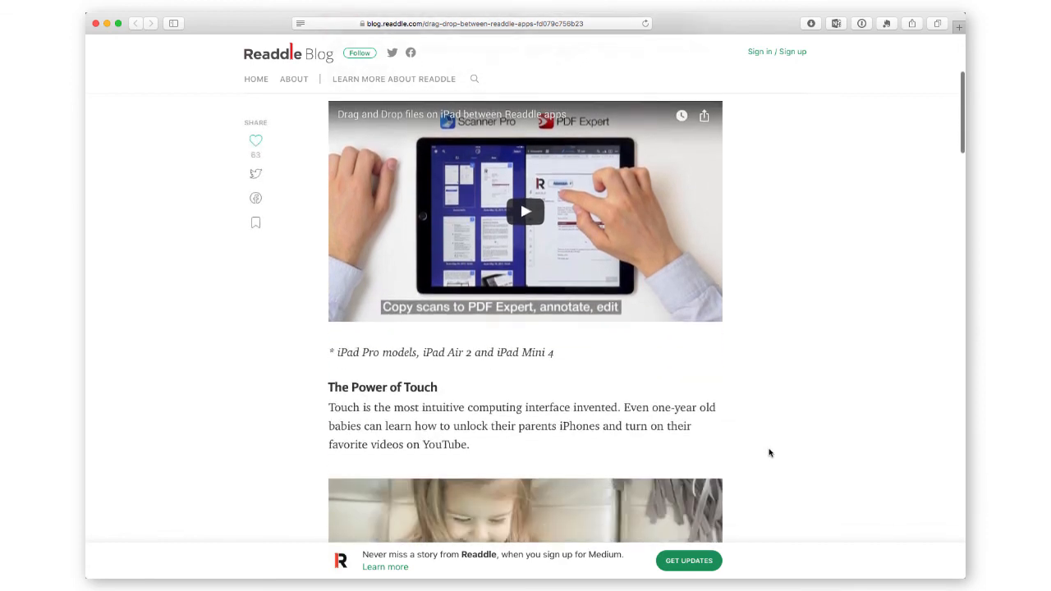
scroll("up", 3)
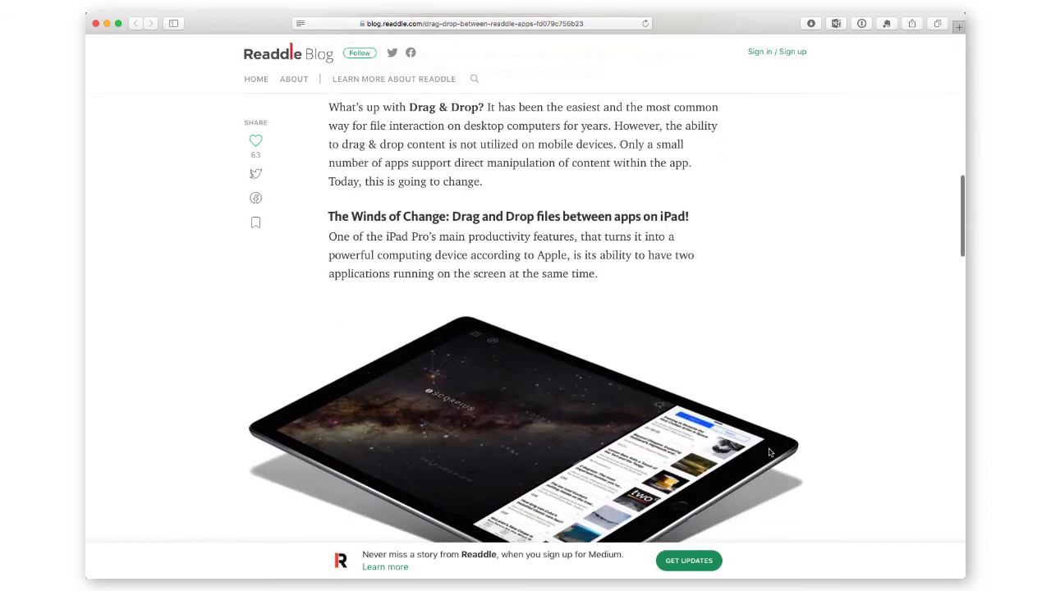
scroll("down", 3)
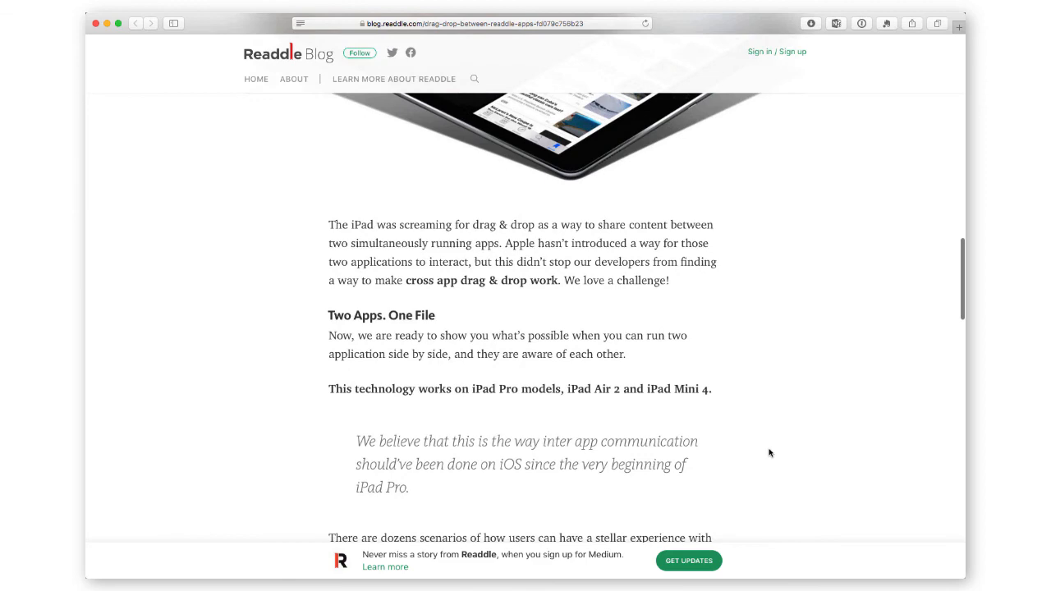
scroll("down", 3)
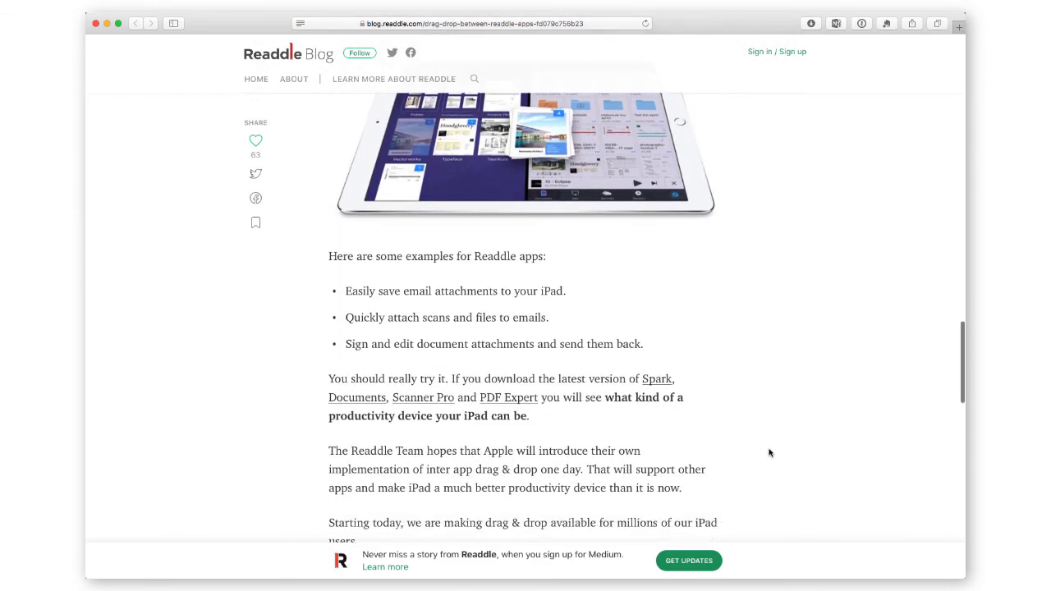
scroll("down", 3)
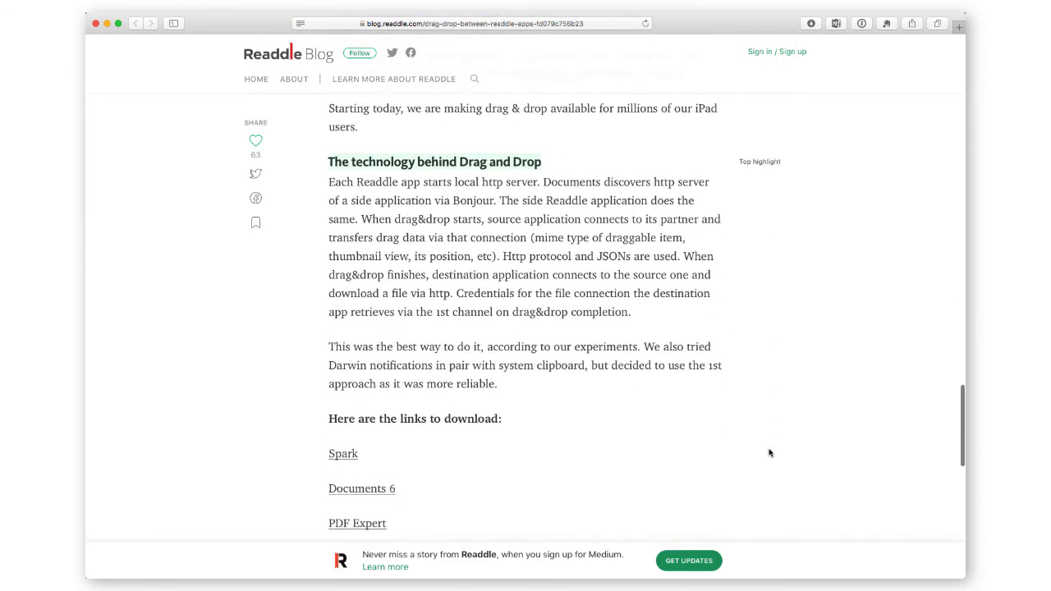
scroll("down", 3)
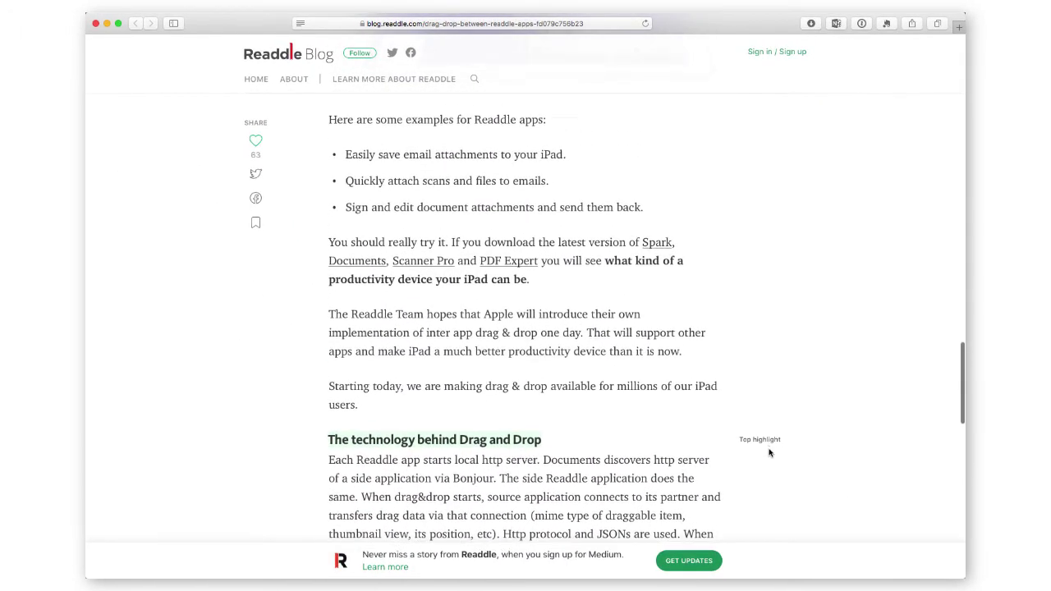
scroll("down", 3)
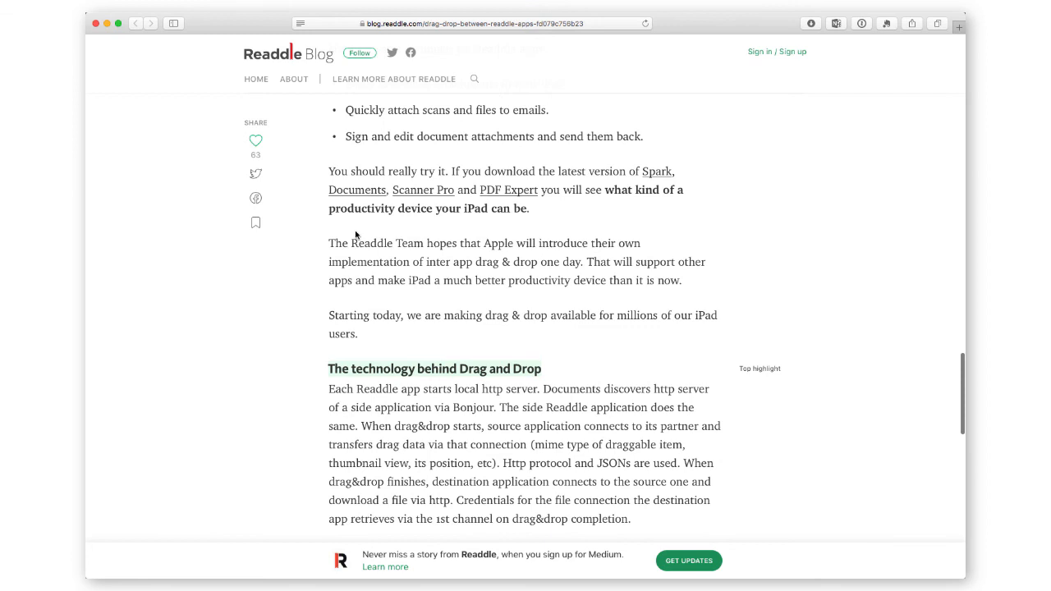
left_click_drag(328, 243, 686, 291)
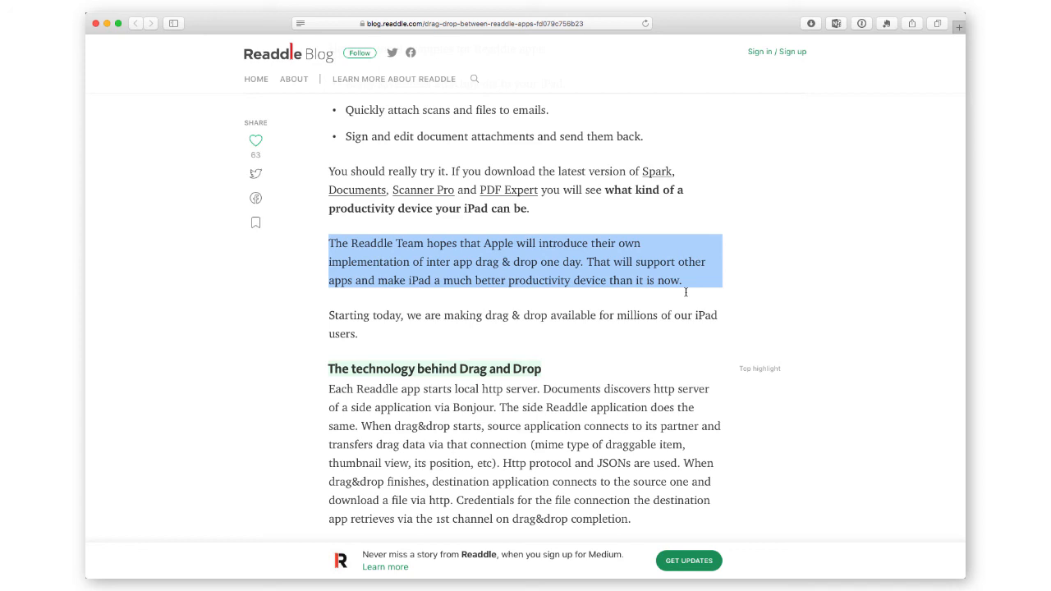
mouse_move(686, 295)
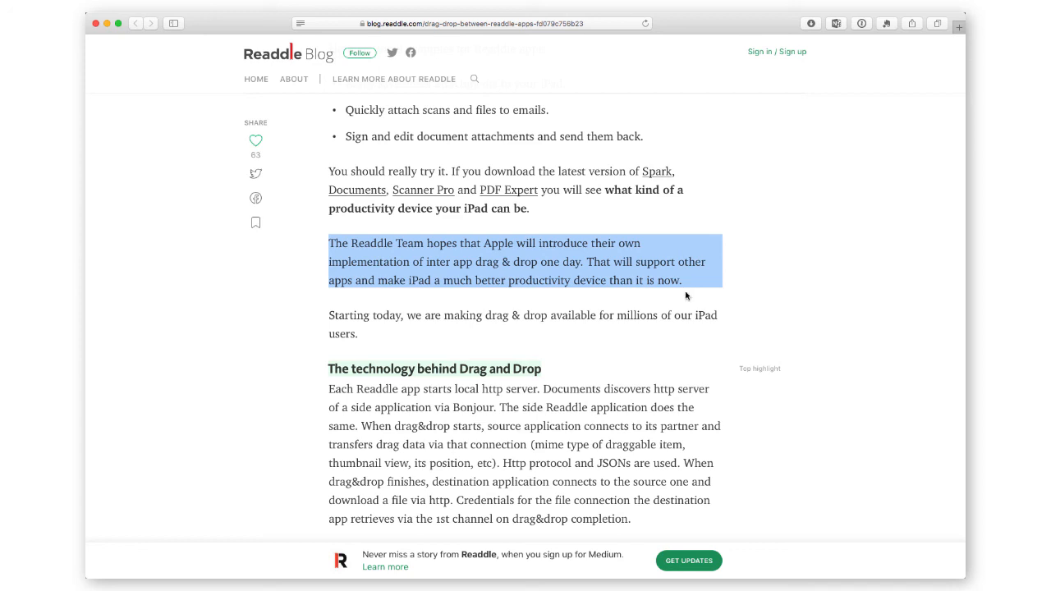